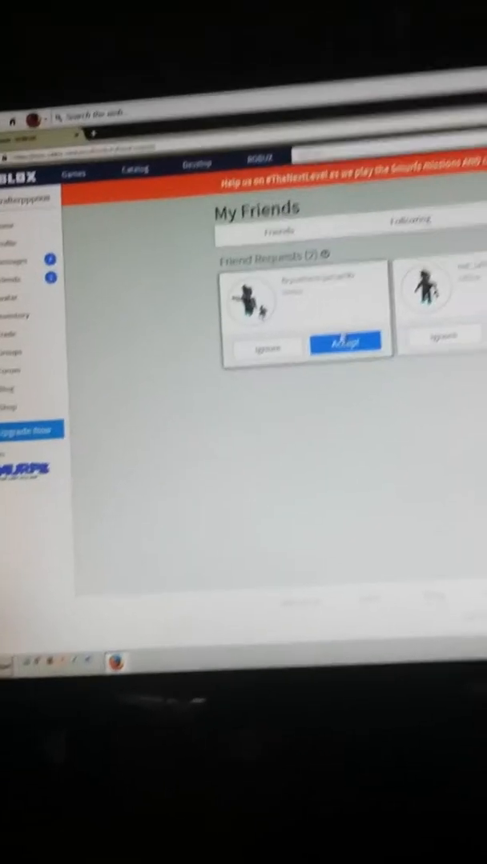
- Accept both pending friend requests, bringing the friends count to 42
{"action": "left_click", "coordinate": [346, 341]}
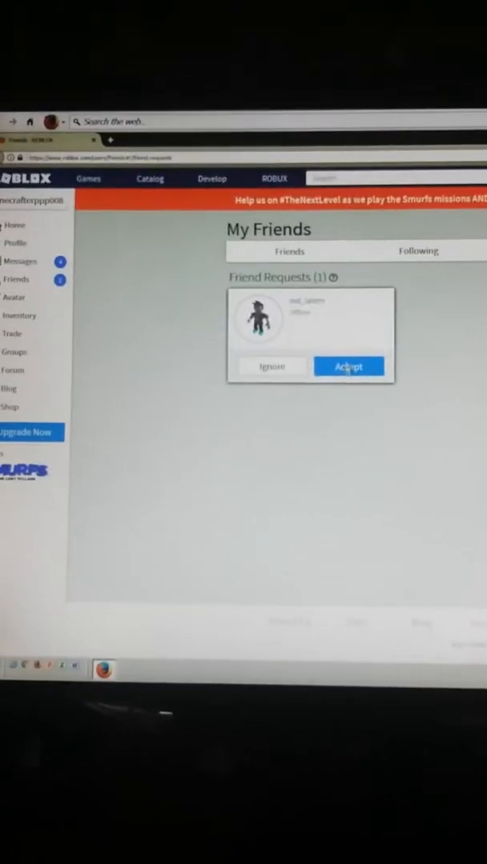
{"action": "left_click", "coordinate": [347, 365]}
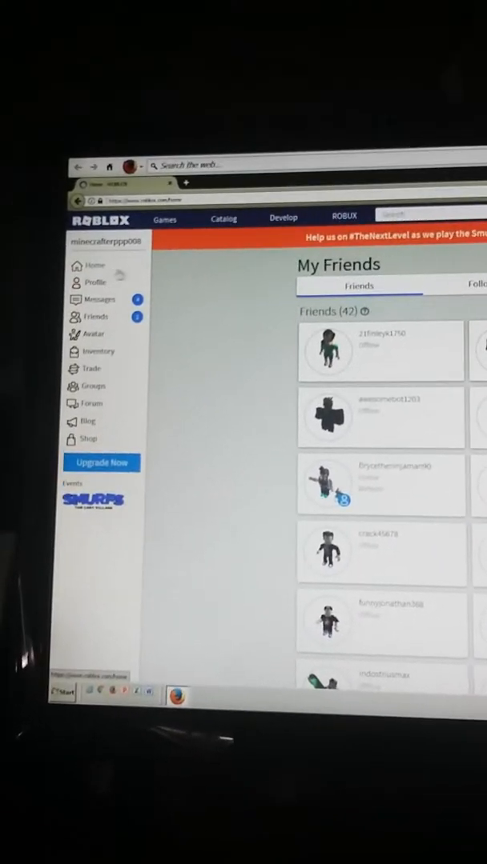
{"action": "left_click", "coordinate": [93, 266]}
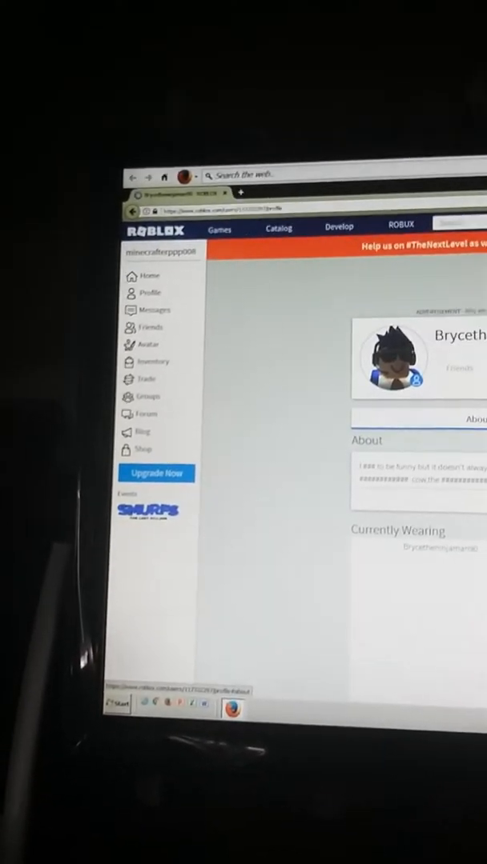
- Scroll down Brycetheman…'s profile to the Roblox Badges, Player Badges and Statistics sections
{"action": "scroll", "scroll_direction": "down", "scroll_amount": 3}
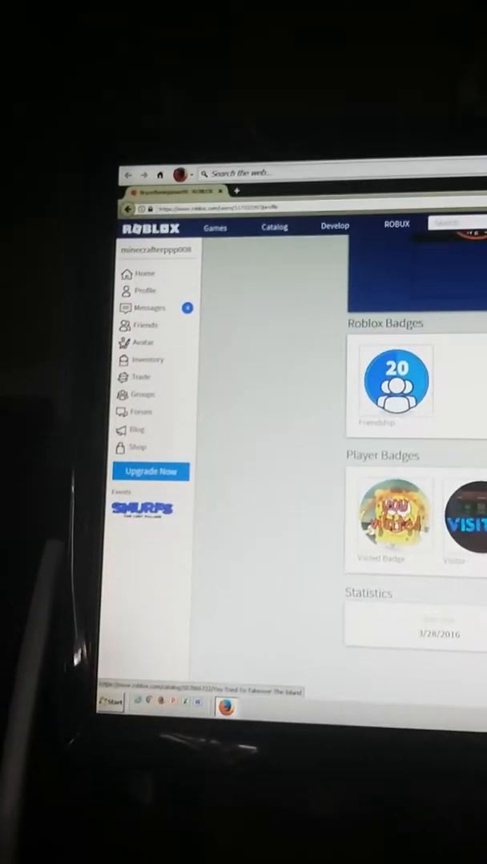